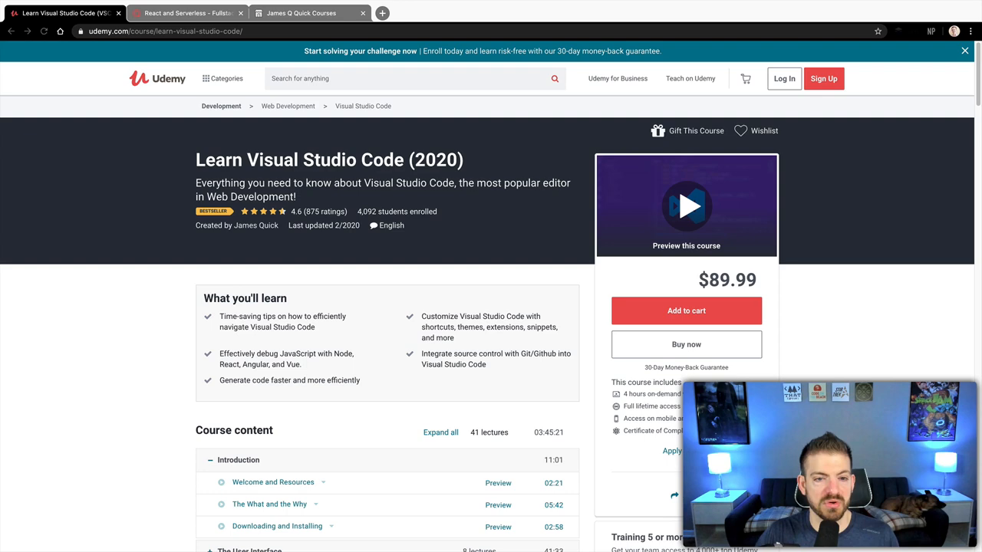
Step: Switch Chrome to the 'React and Serverless - Fullstack' course page tab
{"action": "left_click", "coordinate": [187, 13]}
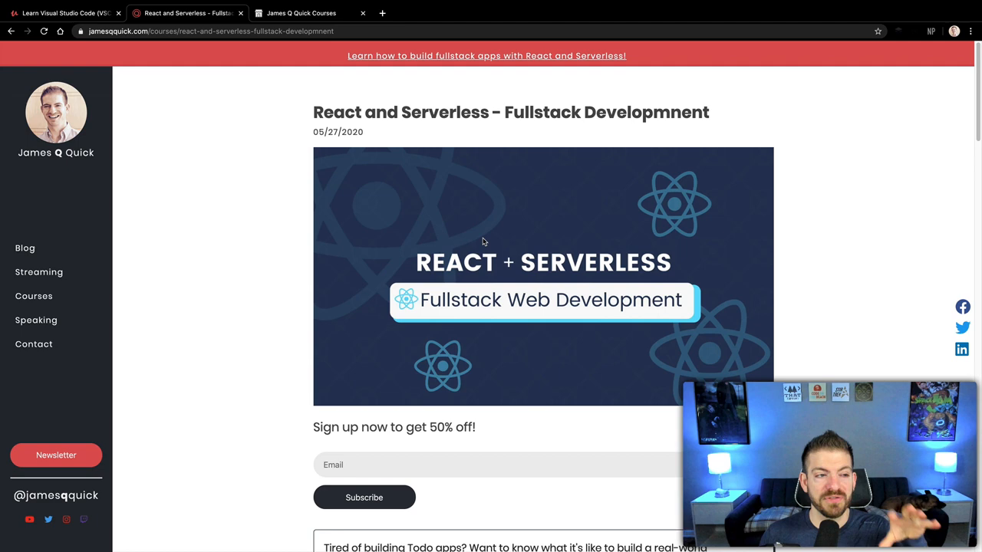
{"action": "mouse_move", "coordinate": [259, 188]}
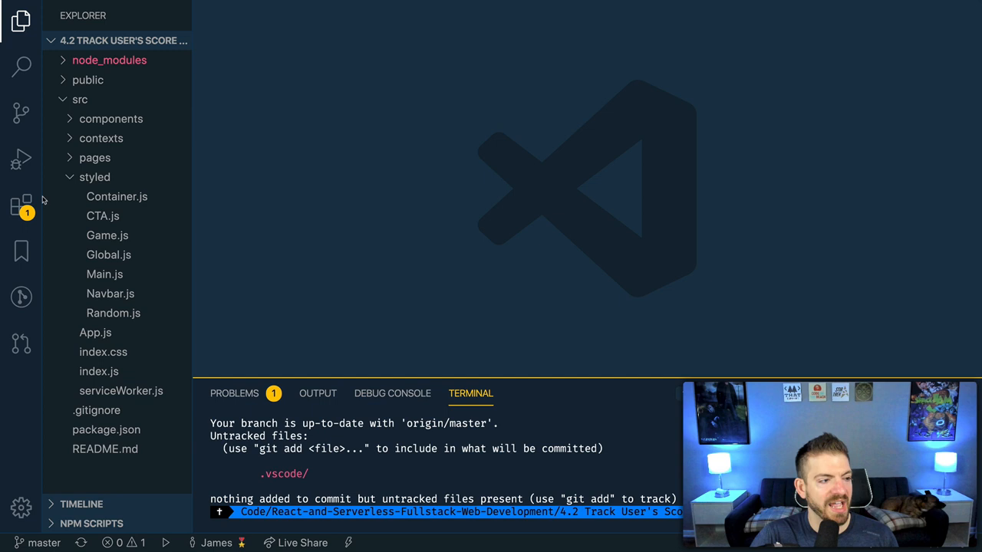
{"action": "left_click", "coordinate": [21, 205]}
{"action": "type", "text": "rea"}
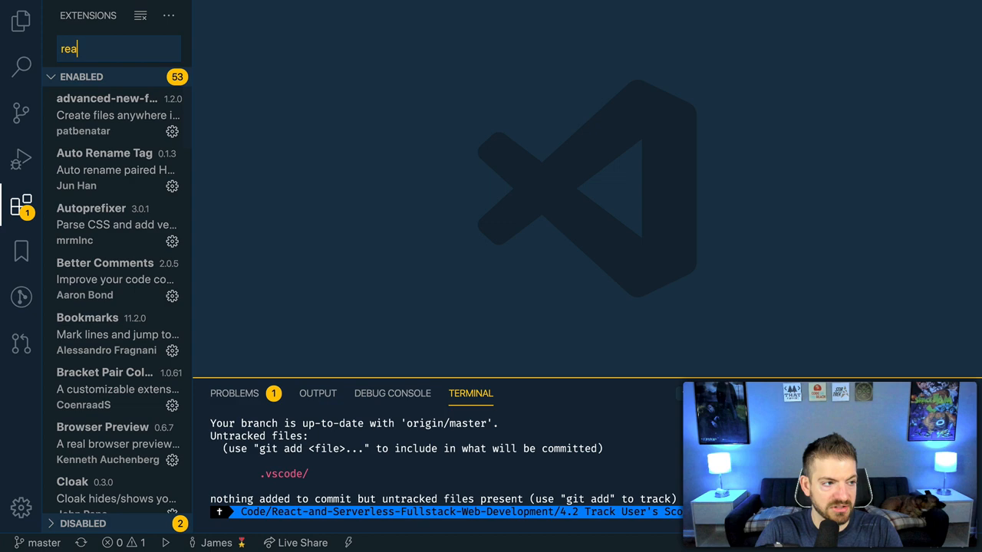
{"action": "type", "text": "@installed react"}
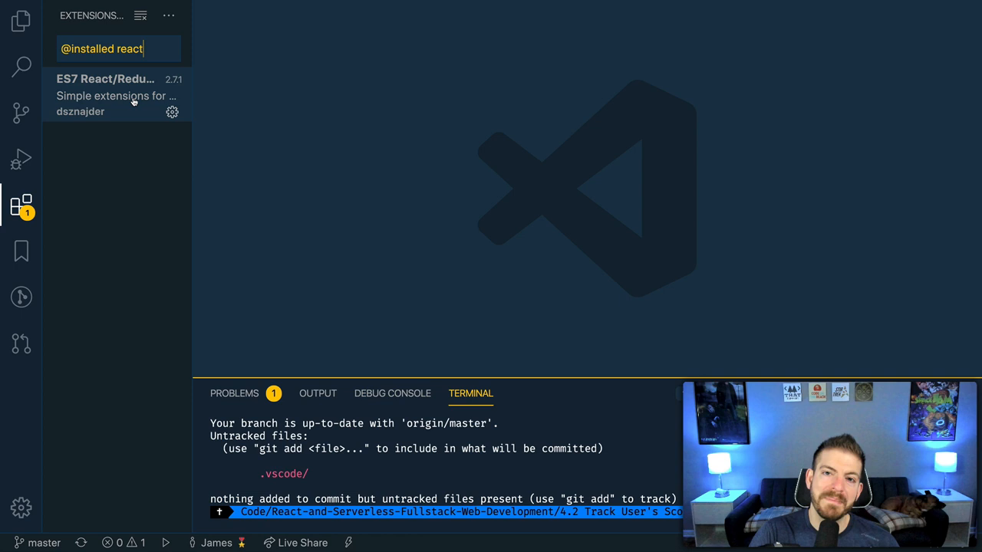
{"action": "left_click", "coordinate": [105, 87]}
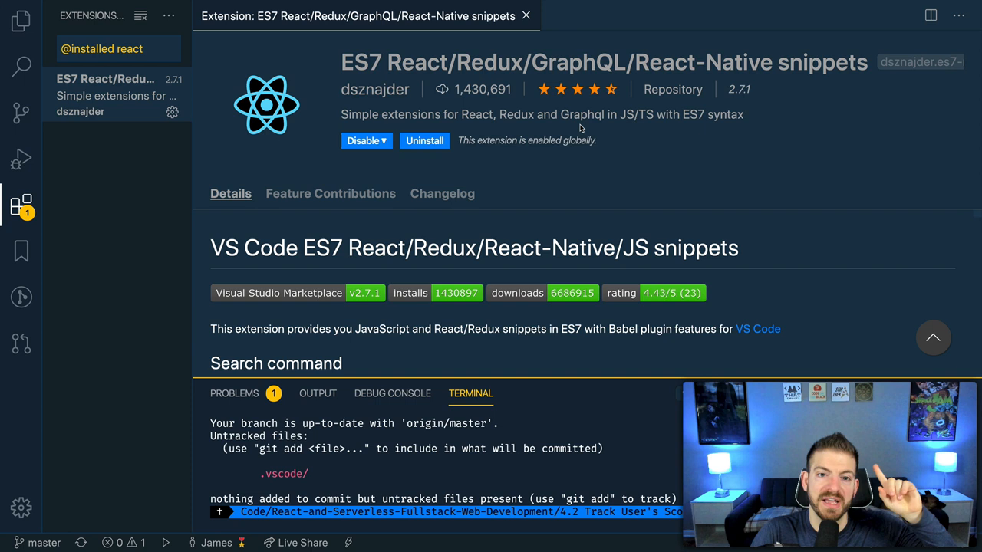
{"action": "left_click", "coordinate": [21, 21]}
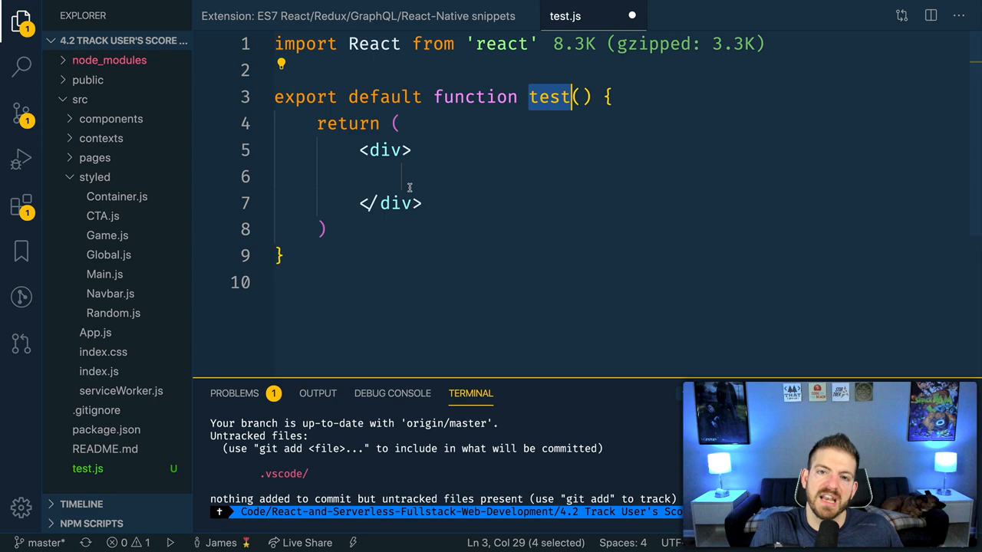
Step: Add useState and useEffect hooks to the test component from 'use' snippets, then close test.js
{"action": "type", "text": "useEffect(() => {"}
{"action": "type", "text": "const [state, setstate] = useState(initialState)"}
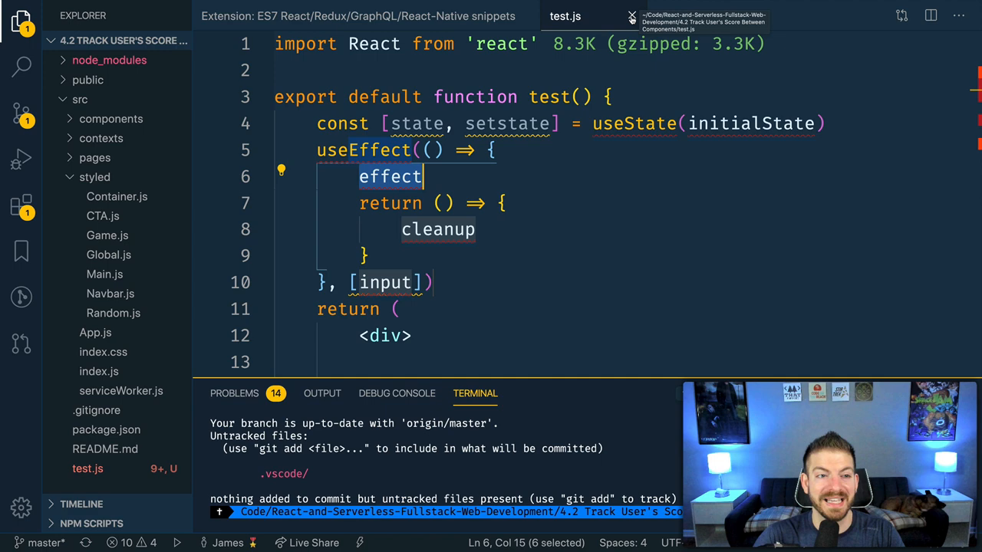
{"action": "left_click", "coordinate": [357, 15]}
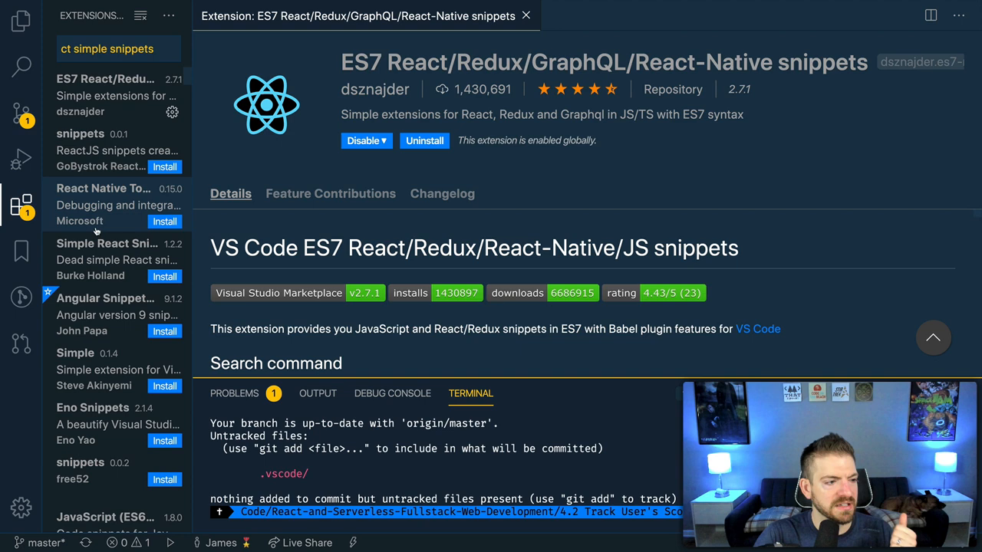
Step: View the Simple React Snippets extension by Burke Holland, then return to the Explorer
{"action": "left_click", "coordinate": [107, 259]}
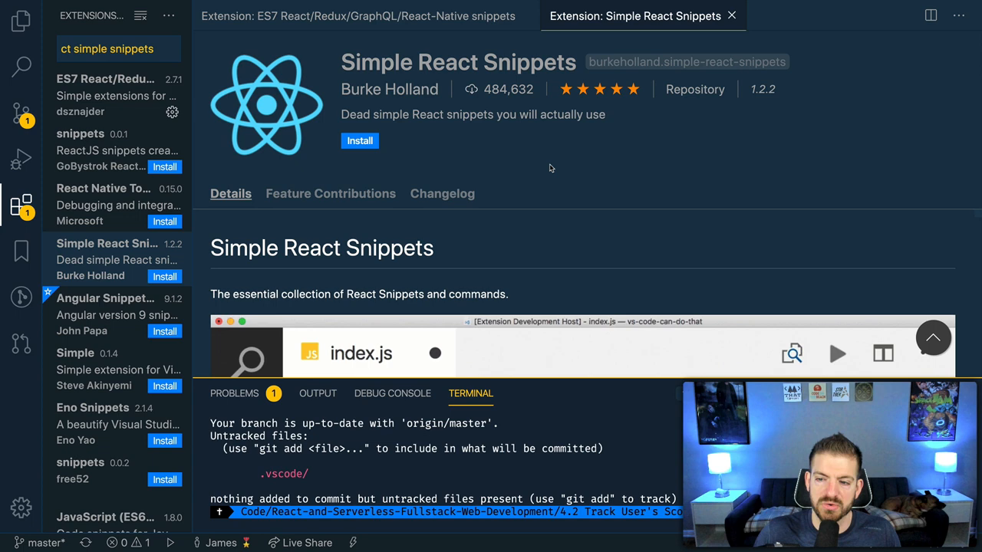
{"action": "left_click", "coordinate": [21, 22]}
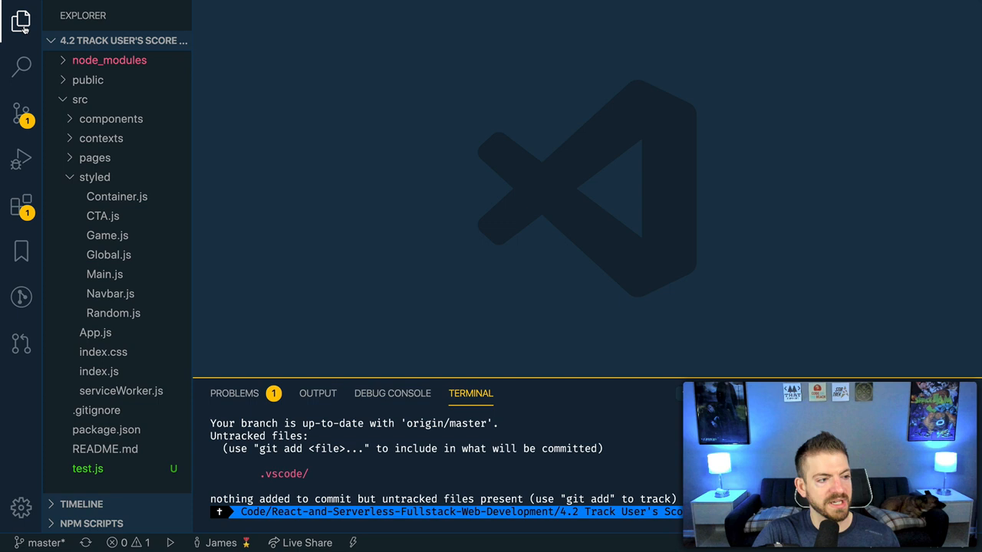
Step: Toggle vscode-styled-components and compare the highlighting of 'color:' CSS in Container.js
{"action": "left_click", "coordinate": [21, 205]}
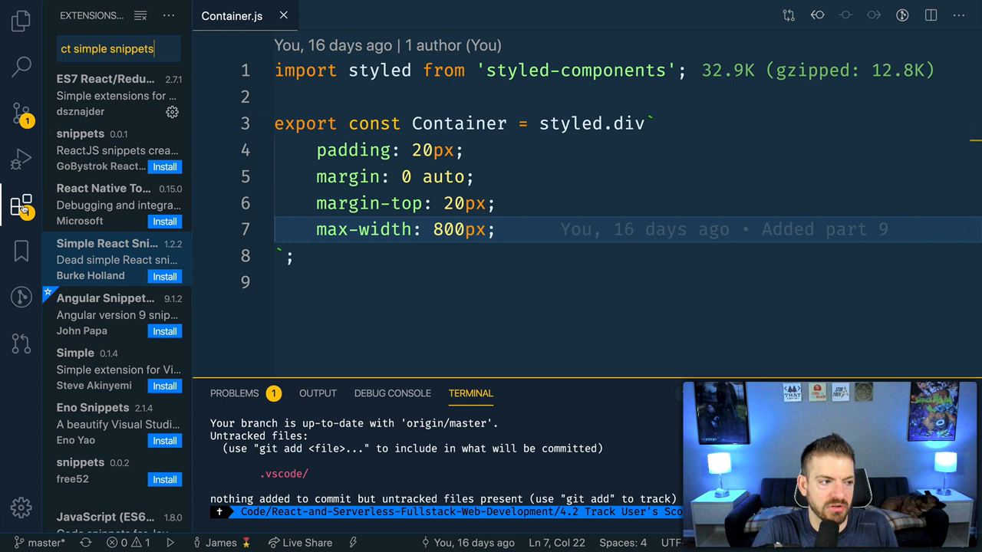
{"action": "type", "text": "le styled compnen"}
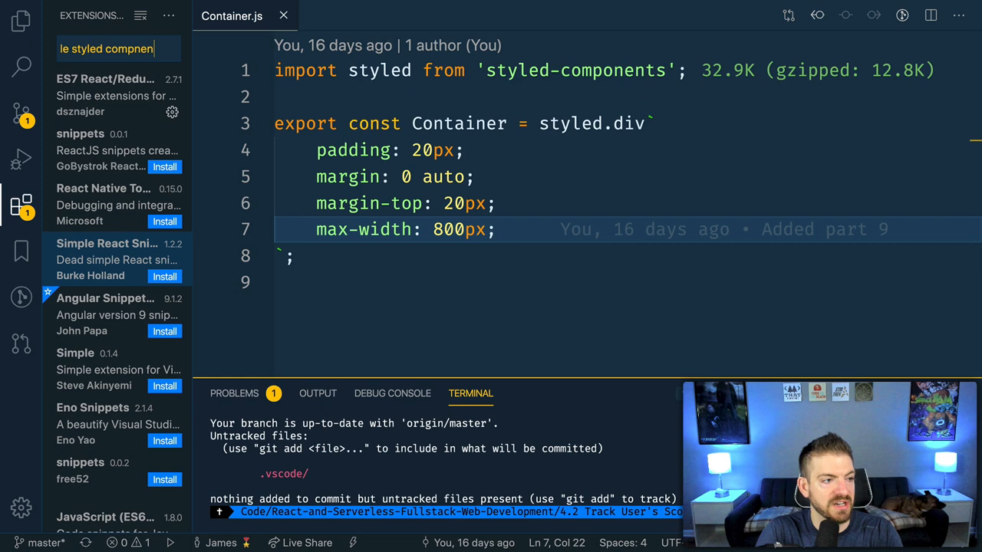
{"action": "left_click", "coordinate": [103, 205]}
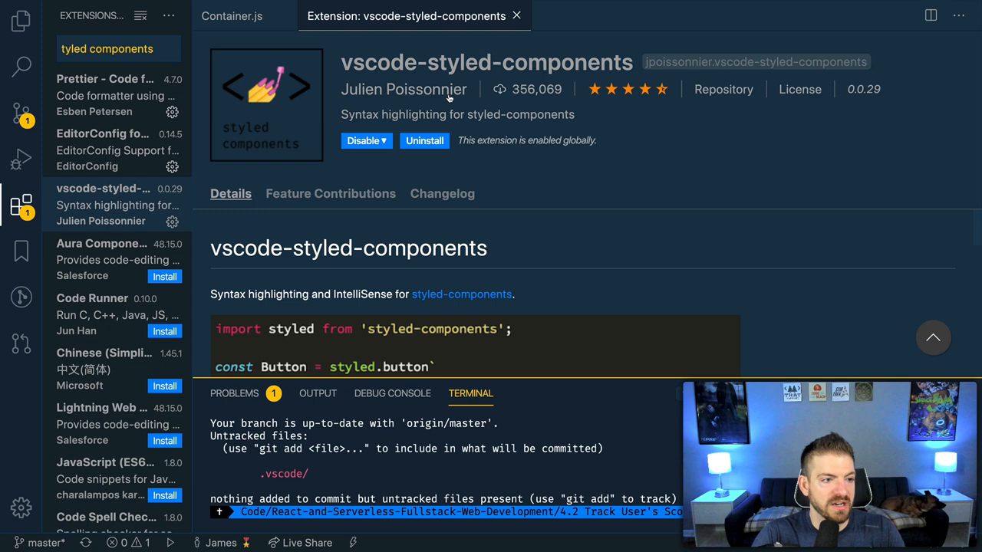
{"action": "left_click", "coordinate": [232, 16]}
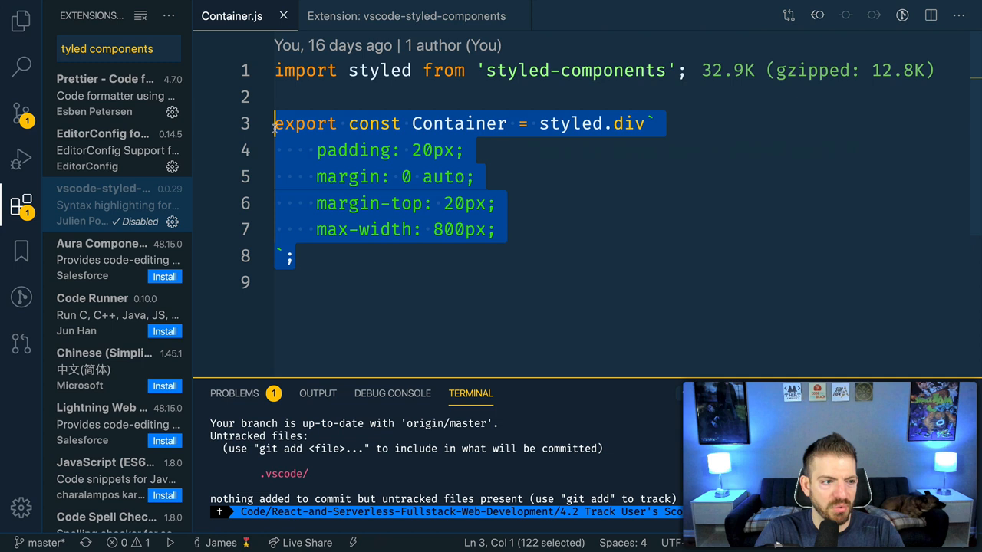
{"action": "type", "text": "color:"}
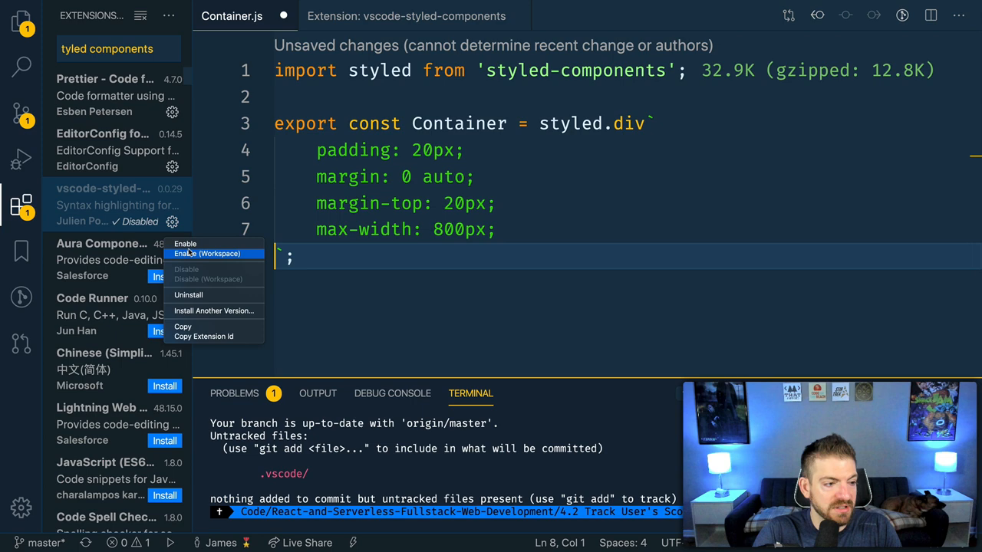
{"action": "type", "text": "color"}
{"action": "type", "text": "!"}
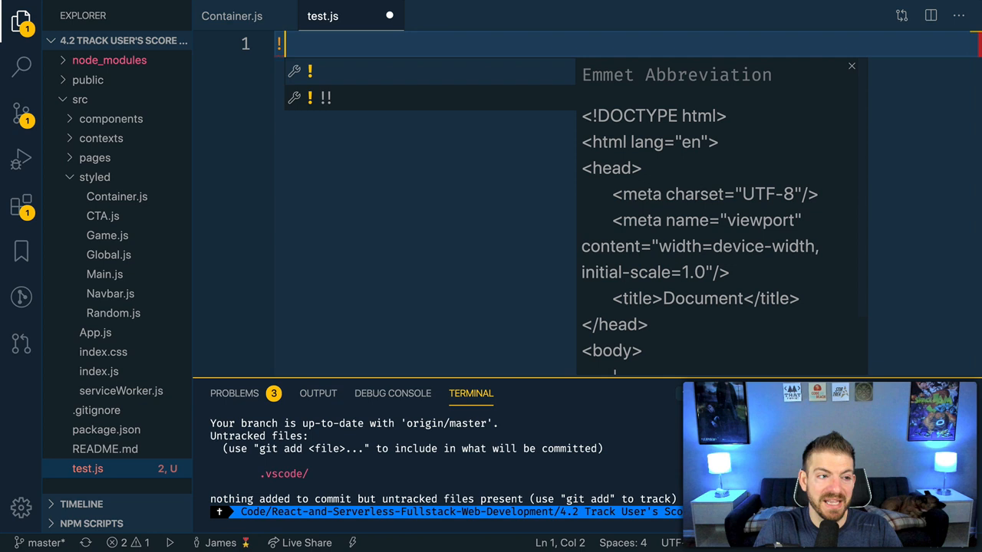
Step: Expand the '!' Emmet HTML boilerplate in test.html, then try a div and '.container' abbreviation
{"action": "key", "text": "Tab"}
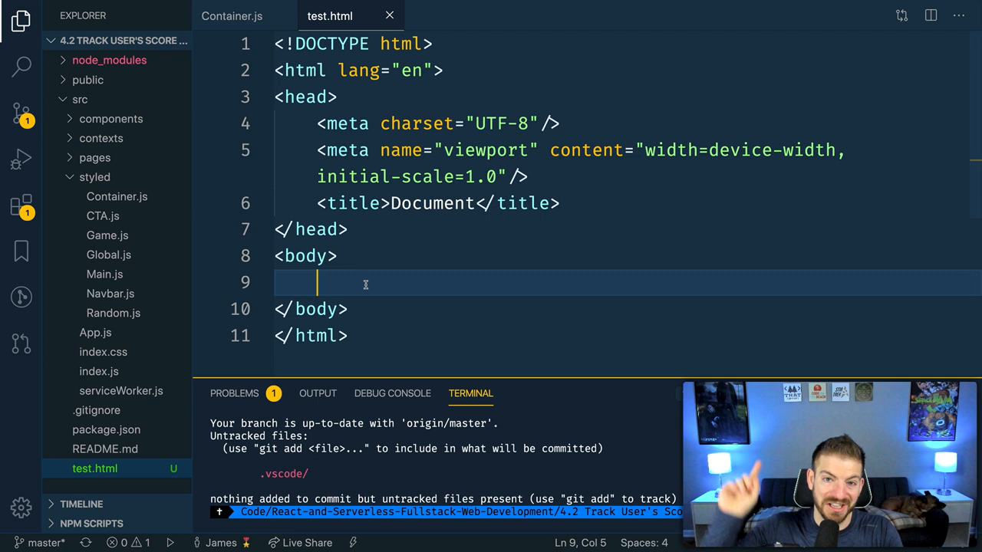
{"action": "type", "text": "<div>"}
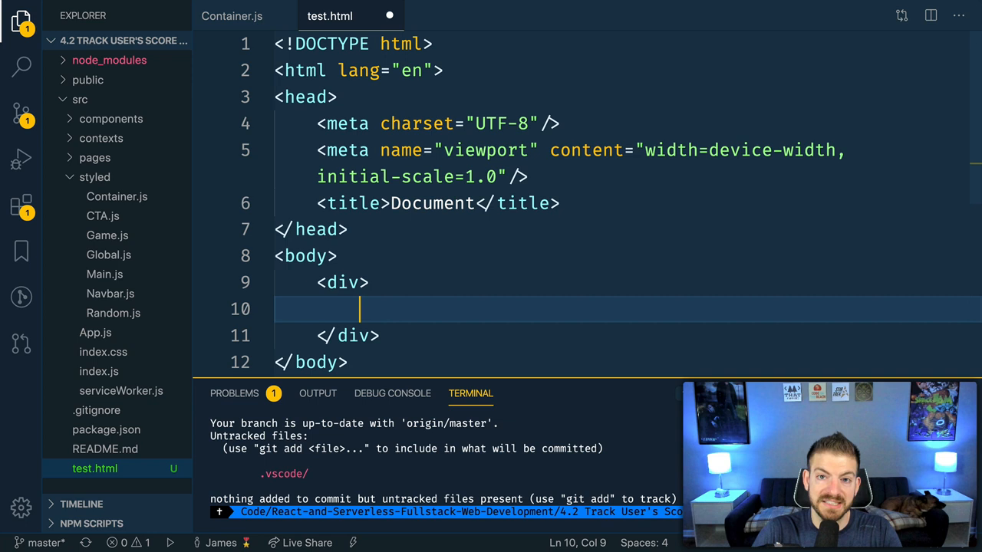
{"action": "type", "text": ".conta"}
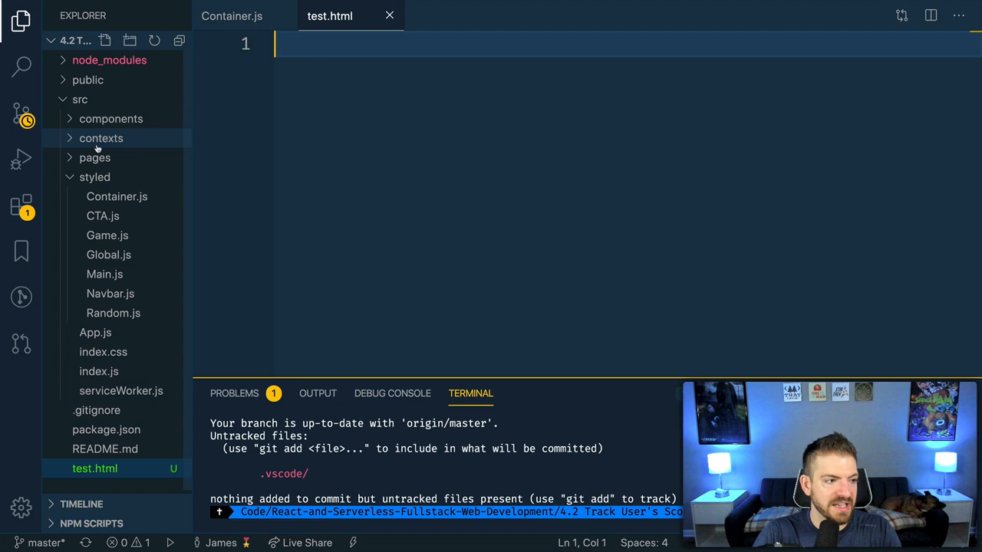
Step: Open Game.js from src/pages and type <div className="container"></div> into its JSX
{"action": "left_click", "coordinate": [107, 177]}
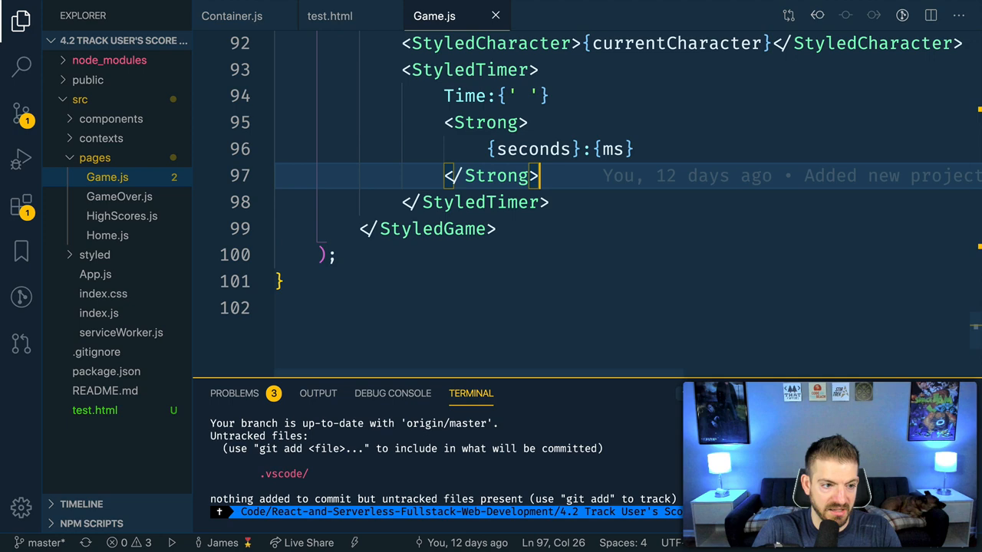
{"action": "type", "text": "<div className=\"container\"></div>"}
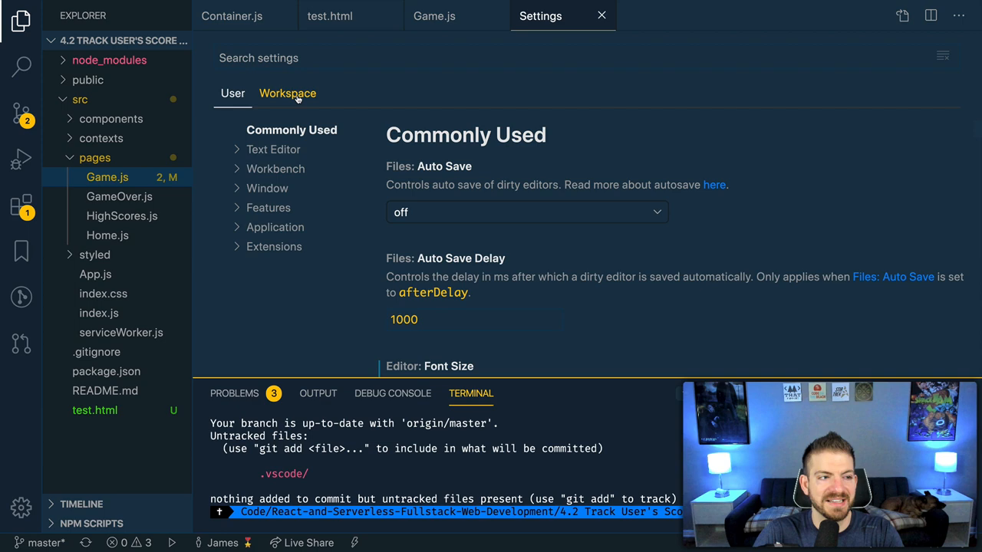
Step: Search Settings for 'react' and open Emmet: Include Languages in settings.json
{"action": "type", "text": "react"}
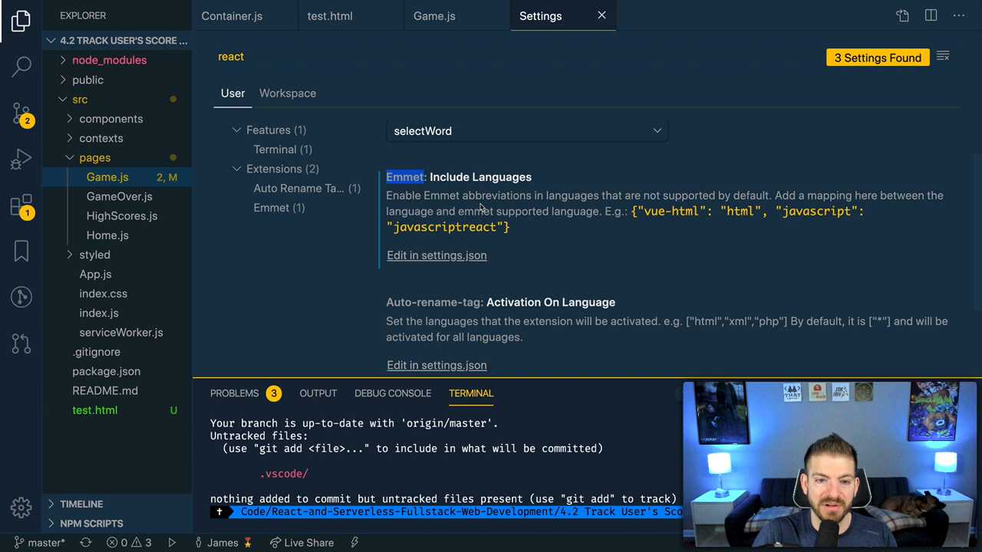
{"action": "left_click", "coordinate": [437, 256]}
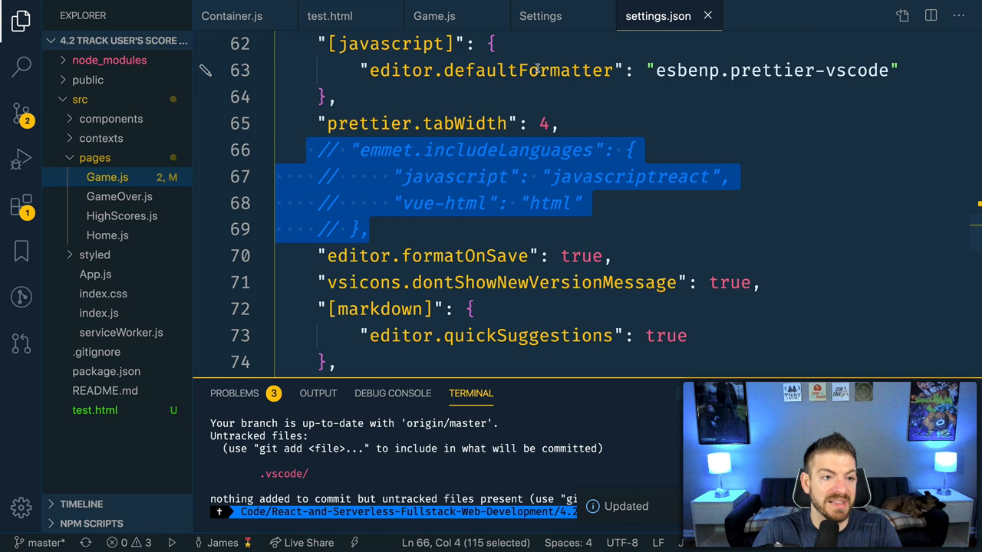
Step: Uncomment the emmet.includeLanguages javascript and vue-html mapping in settings.json and save it
{"action": "left_click", "coordinate": [434, 16]}
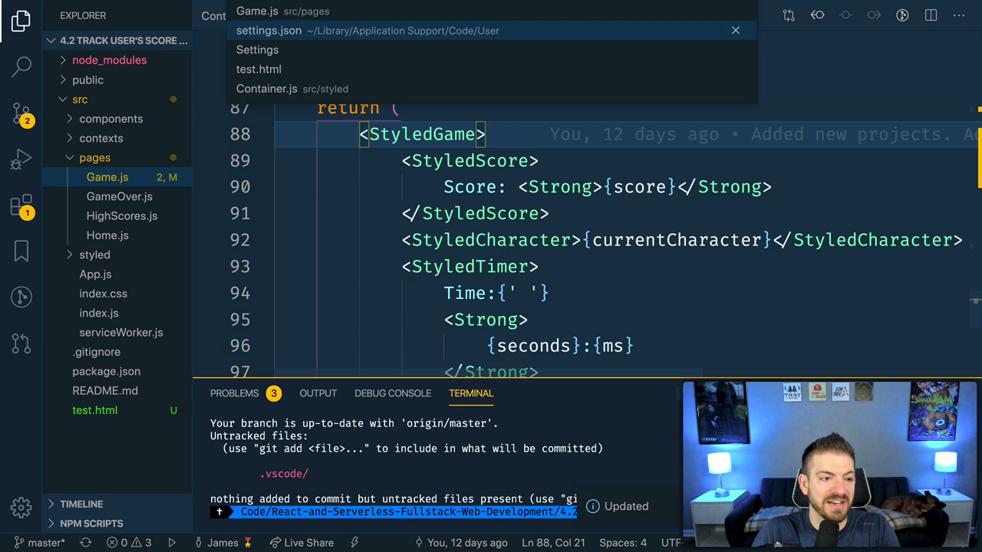
{"action": "left_click", "coordinate": [269, 30]}
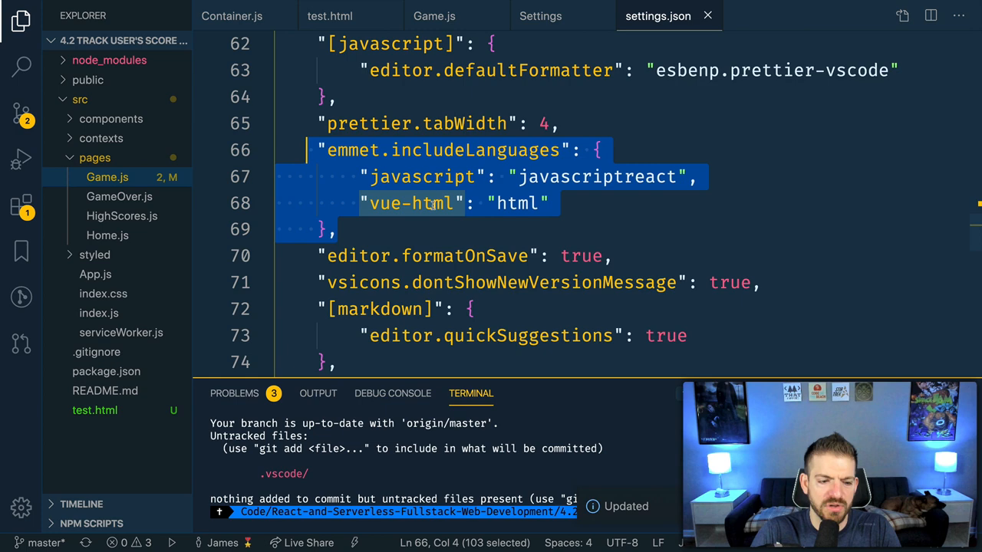
{"action": "left_click", "coordinate": [434, 15]}
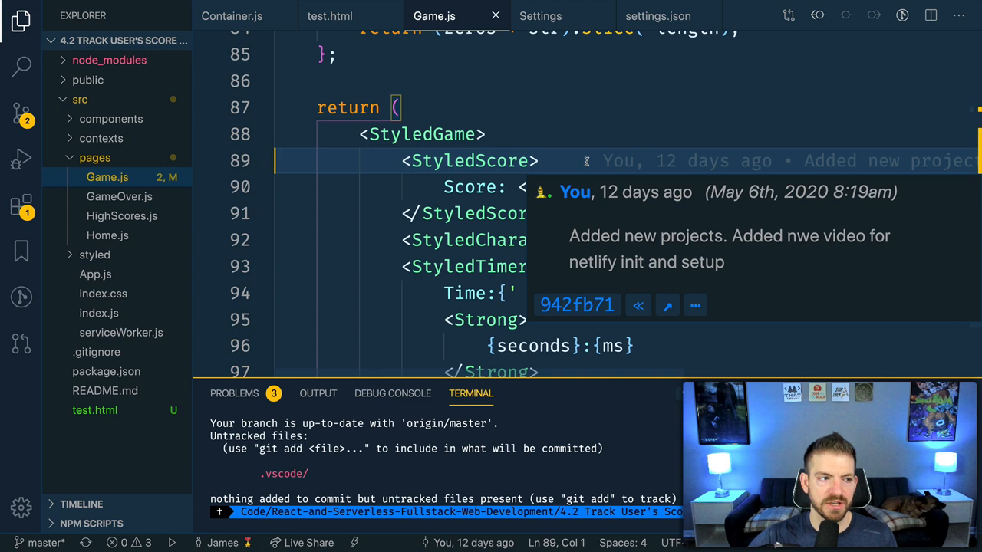
Step: Open the Debugger for Chrome extension page, verify it is enabled, and return to Game.js
{"action": "left_click", "coordinate": [20, 205]}
{"action": "type", "text": "debugger for"}
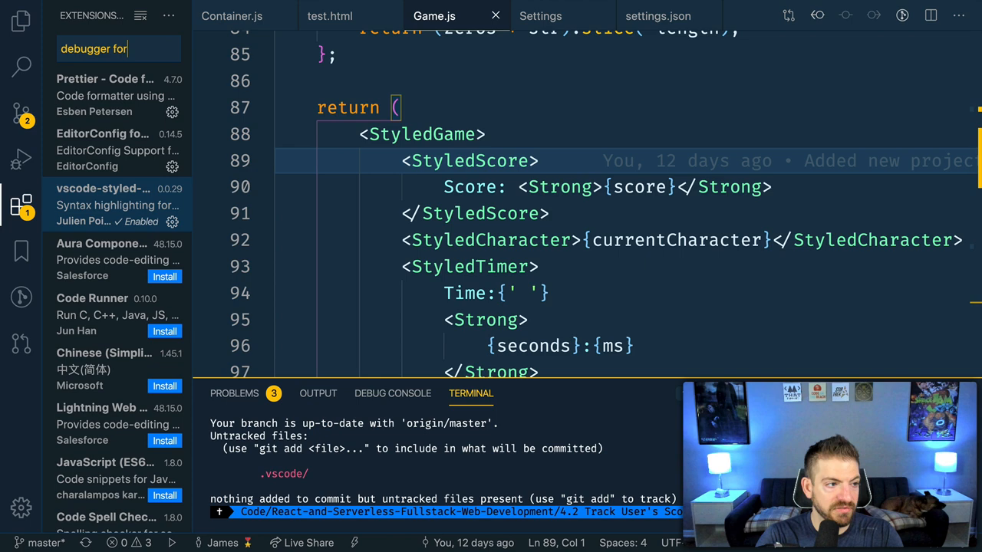
{"action": "left_click", "coordinate": [103, 92]}
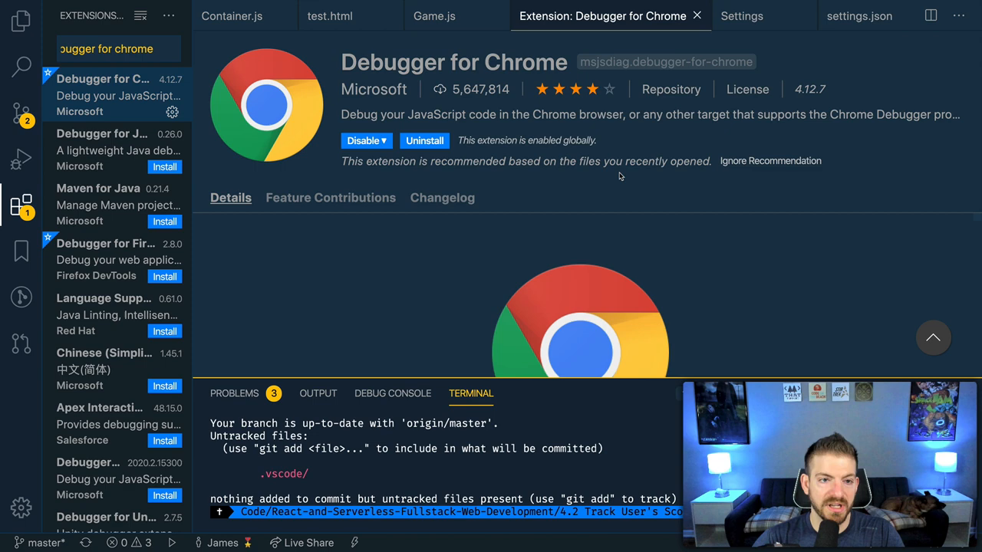
{"action": "left_click", "coordinate": [434, 16]}
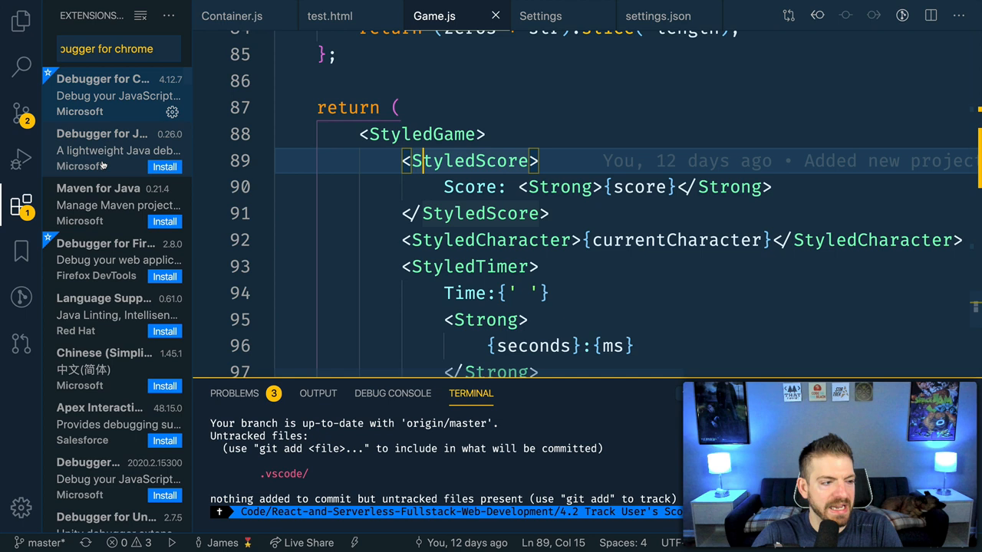
{"action": "left_click", "coordinate": [21, 159]}
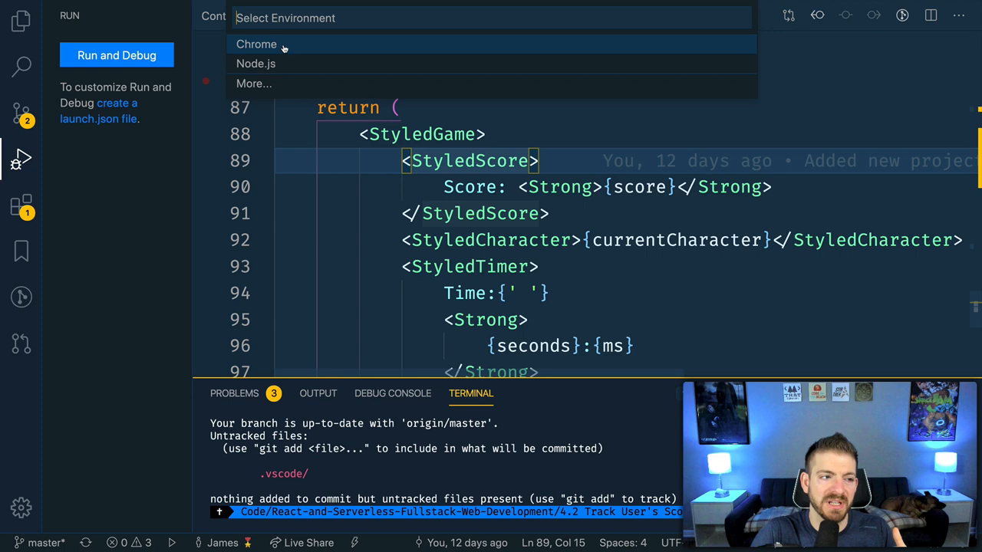
Step: Generate a Chrome launch.json targeting localhost:8080 and show the project file tree
{"action": "left_click", "coordinate": [256, 43]}
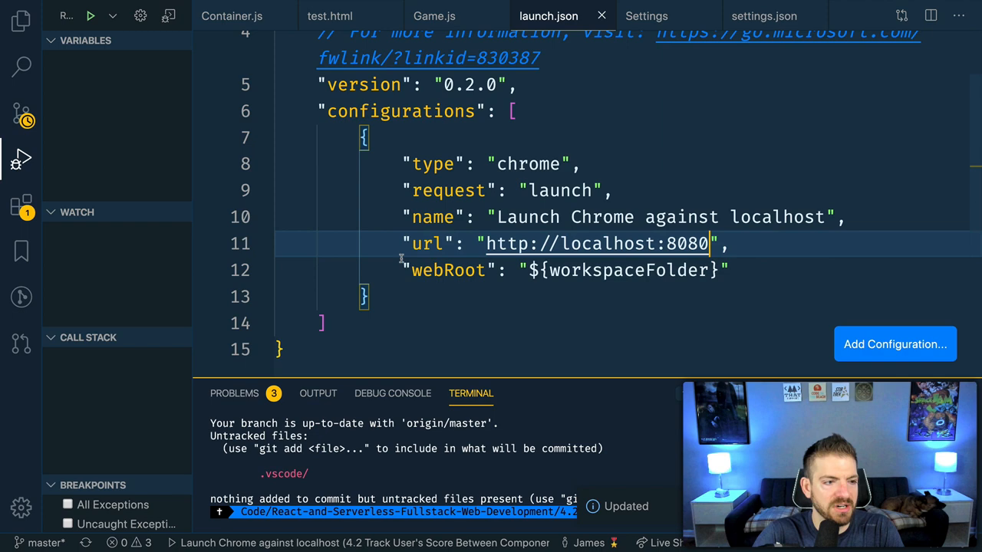
{"action": "left_click", "coordinate": [20, 21]}
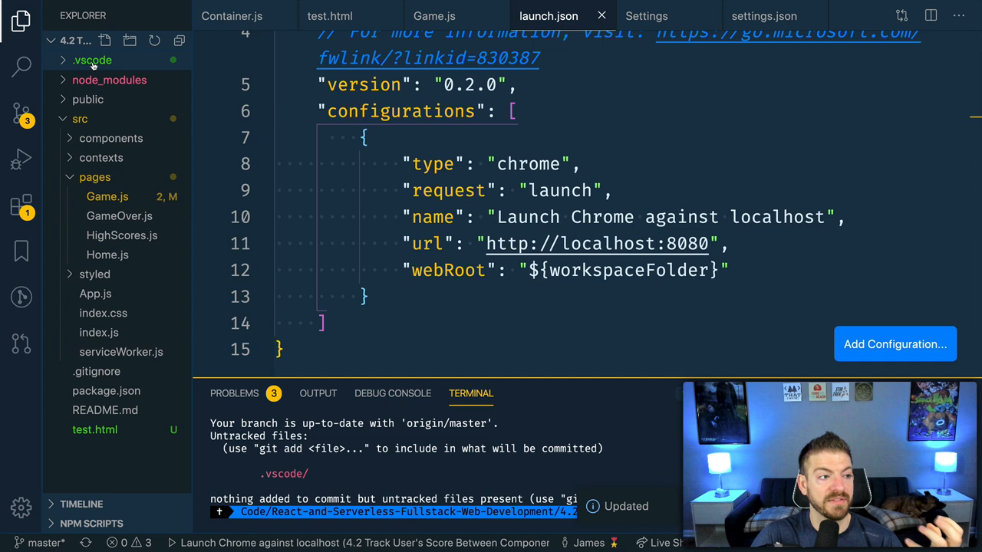
{"action": "left_click", "coordinate": [92, 59]}
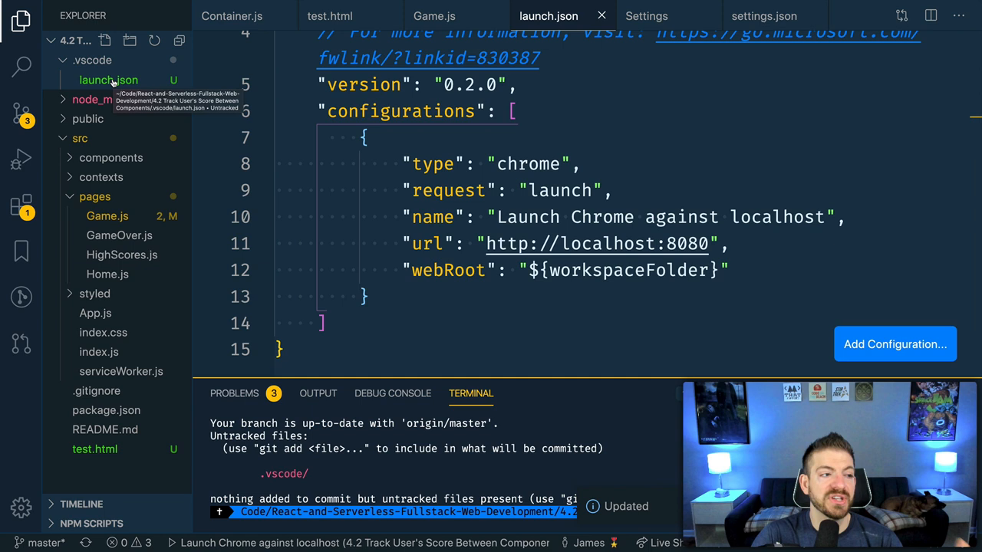
{"action": "left_click", "coordinate": [21, 159]}
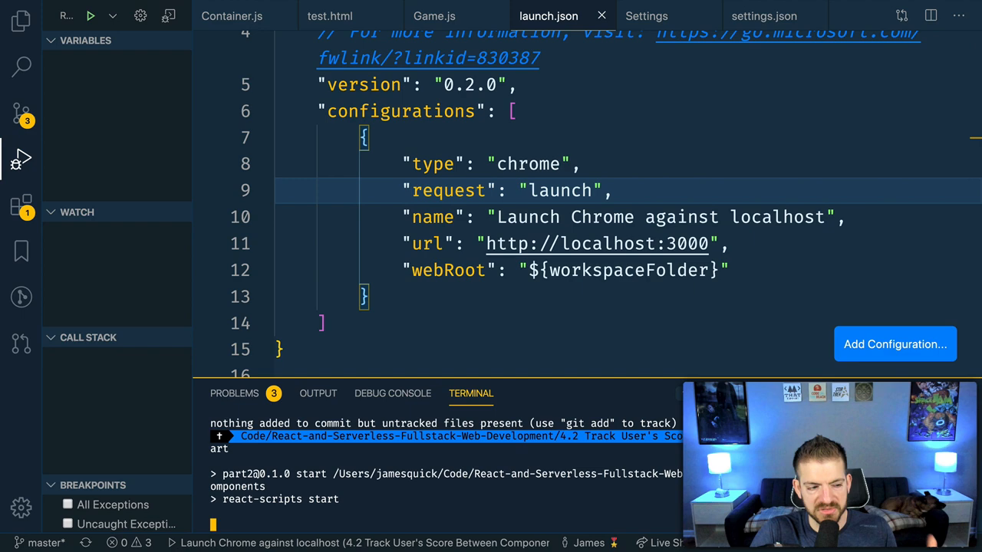
Step: Start the 'Launch Chrome against localhost' debug configuration
{"action": "left_click", "coordinate": [90, 15]}
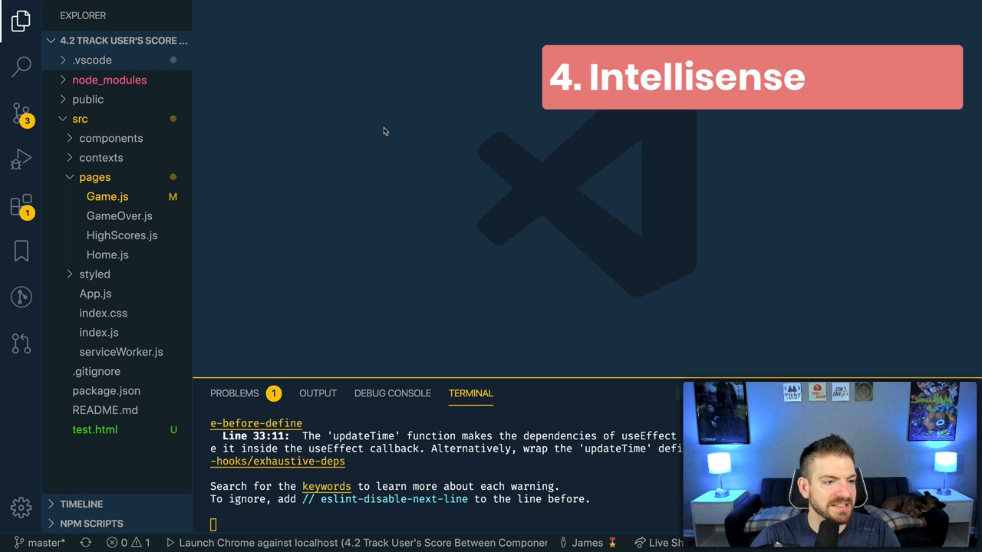
Step: Open src/pages/Home.js and type 'React.' to preview IntelliSense suggestions
{"action": "left_click", "coordinate": [107, 255]}
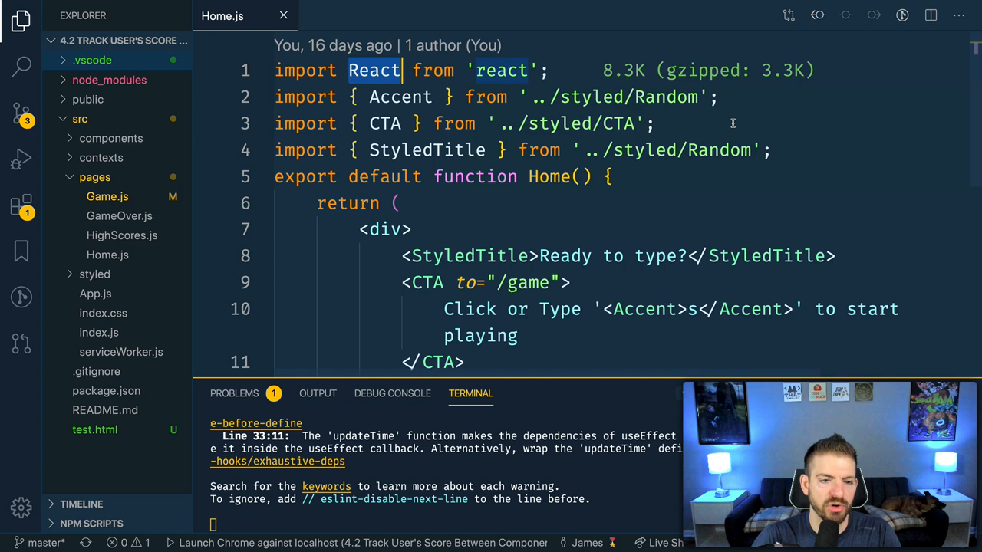
{"action": "type", "text": "React."}
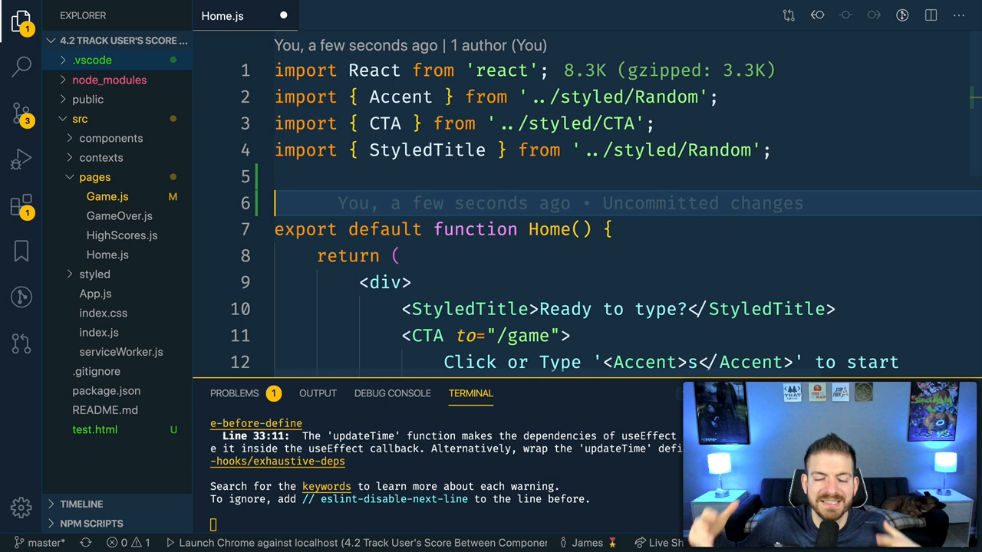
{"action": "type", "text": "REa"}
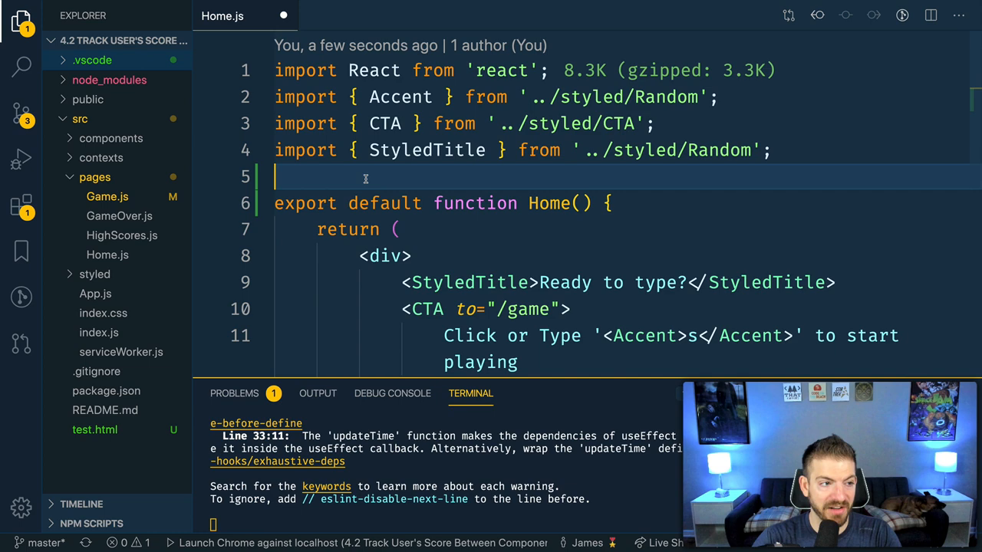
Step: Type 'navbar' in the Home.js editor
{"action": "type", "text": "navbar"}
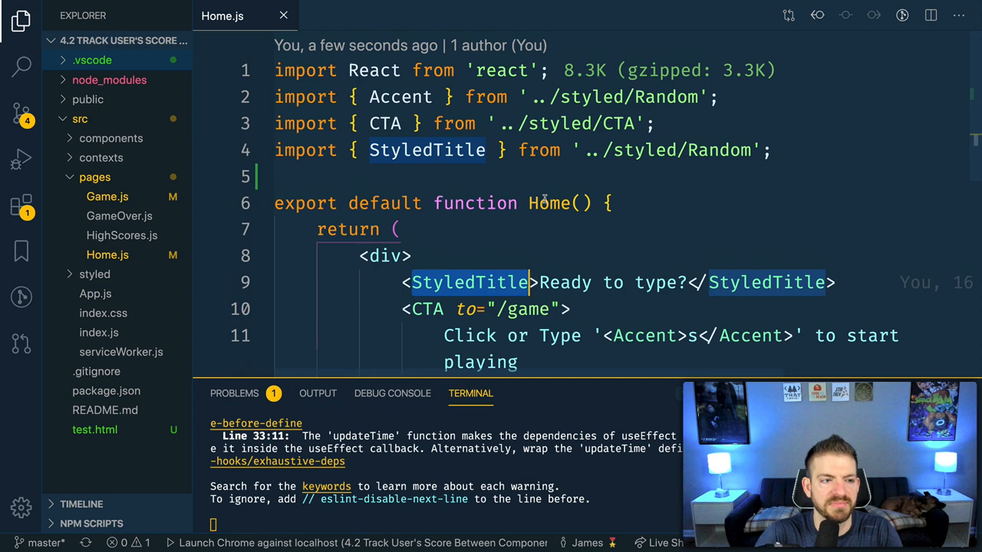
{"action": "mouse_move", "coordinate": [666, 150]}
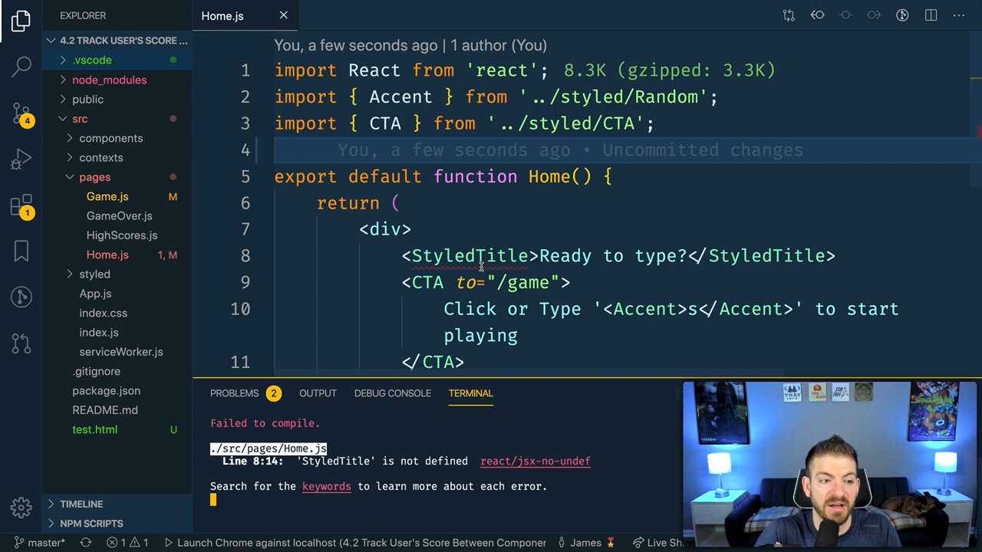
Step: Import StyledTitle from '../styled/Random' in Home.js, then scroll the Chrome courses page
{"action": "type", "text": "import { StyledTitle } from '../styled/Random';"}
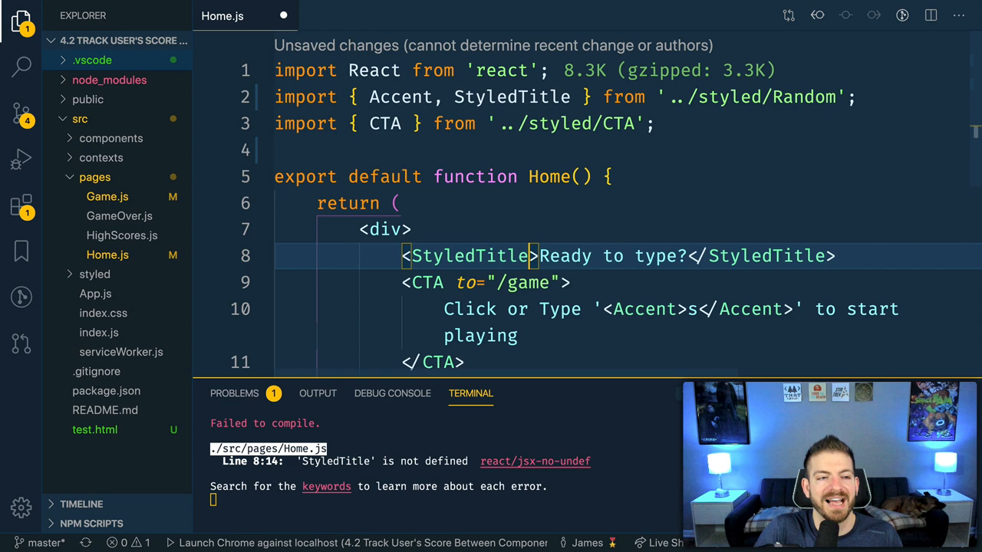
{"action": "double_click", "coordinate": [803, 97]}
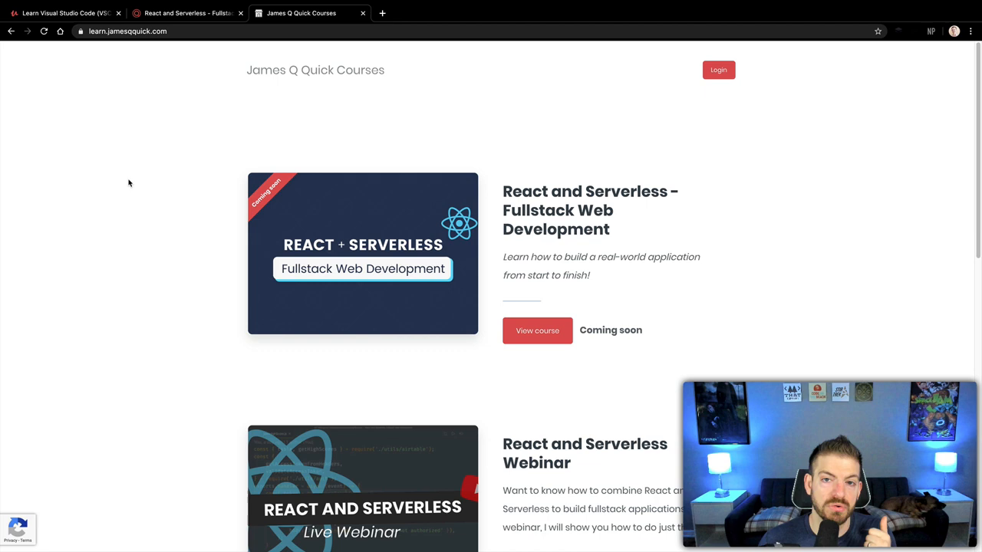
{"action": "scroll", "scroll_direction": "down", "scroll_amount": 3}
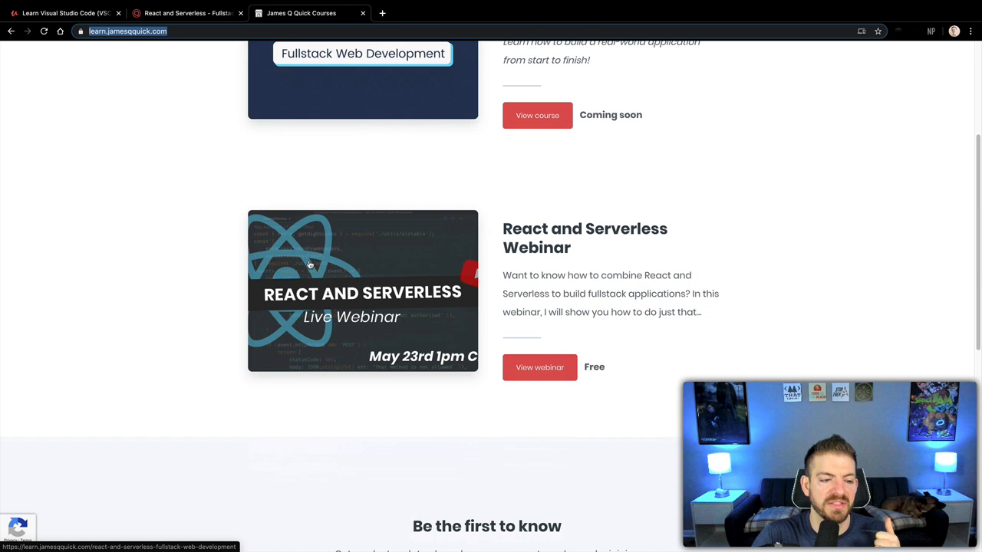